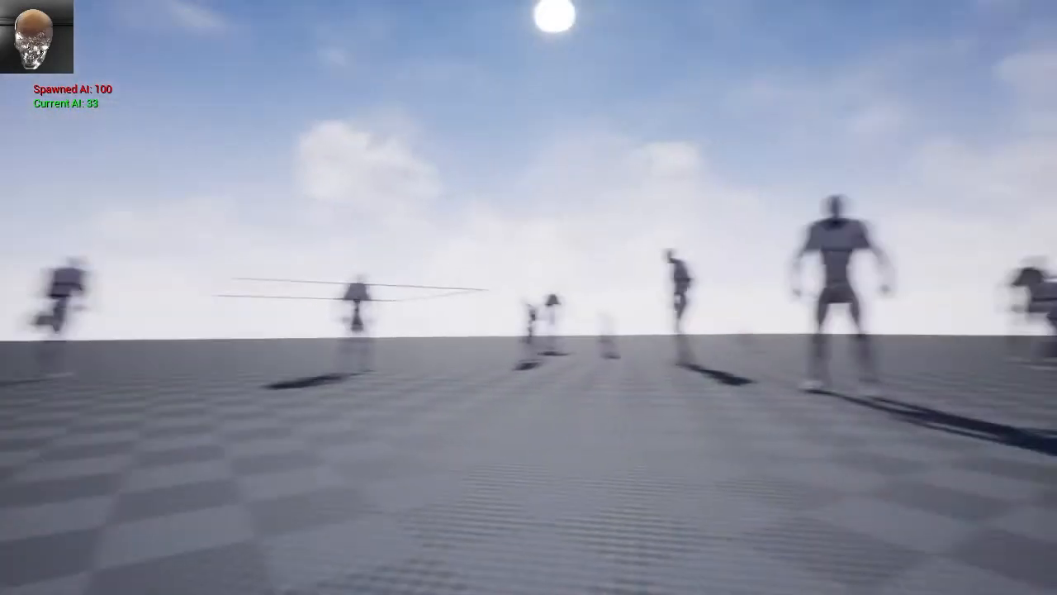
mouse_move(529, 297)
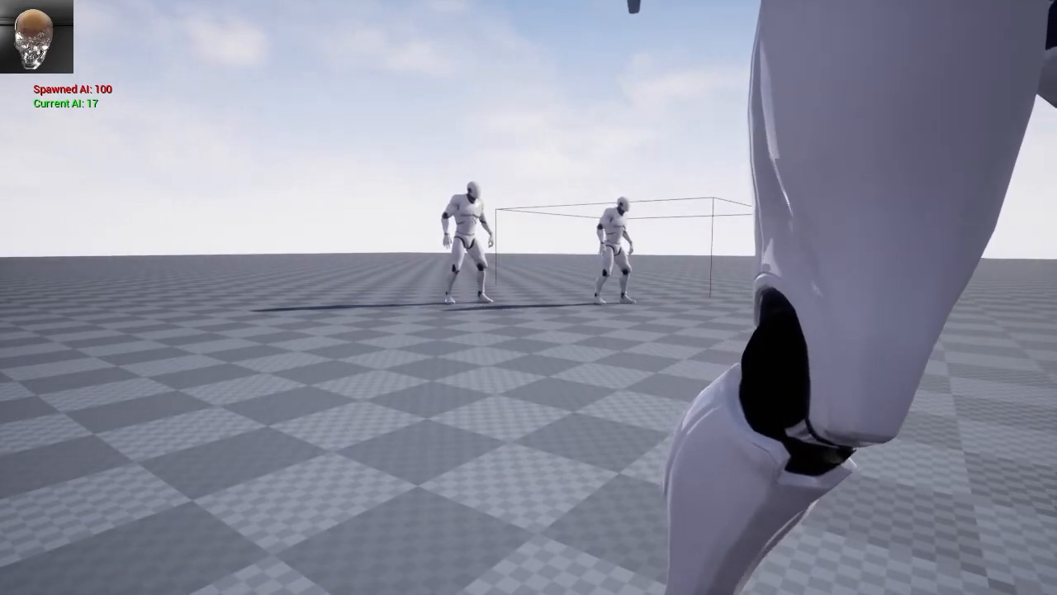
mouse_move(529, 297)
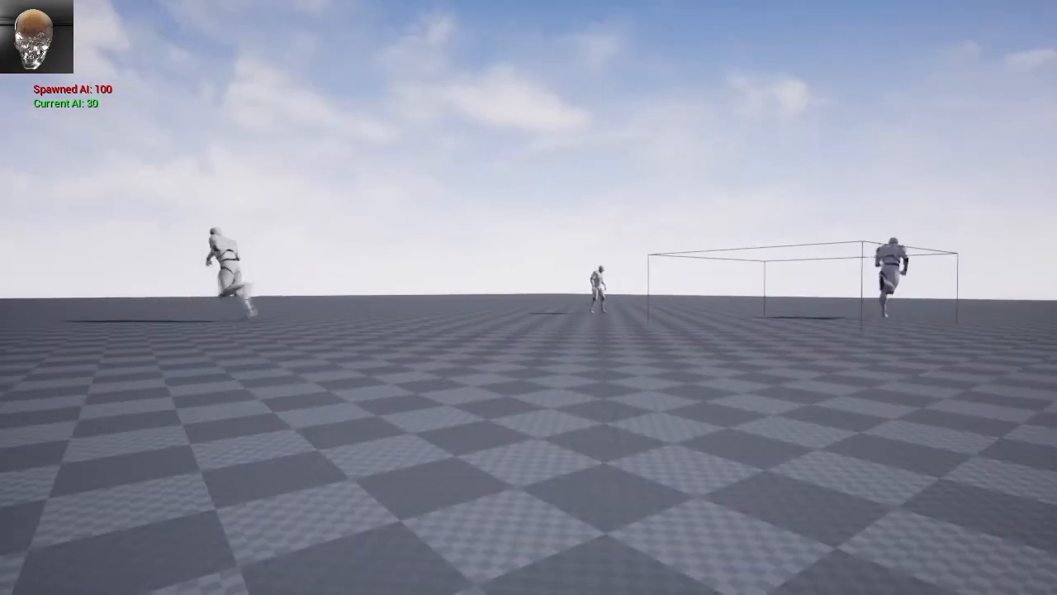
mouse_move(528, 298)
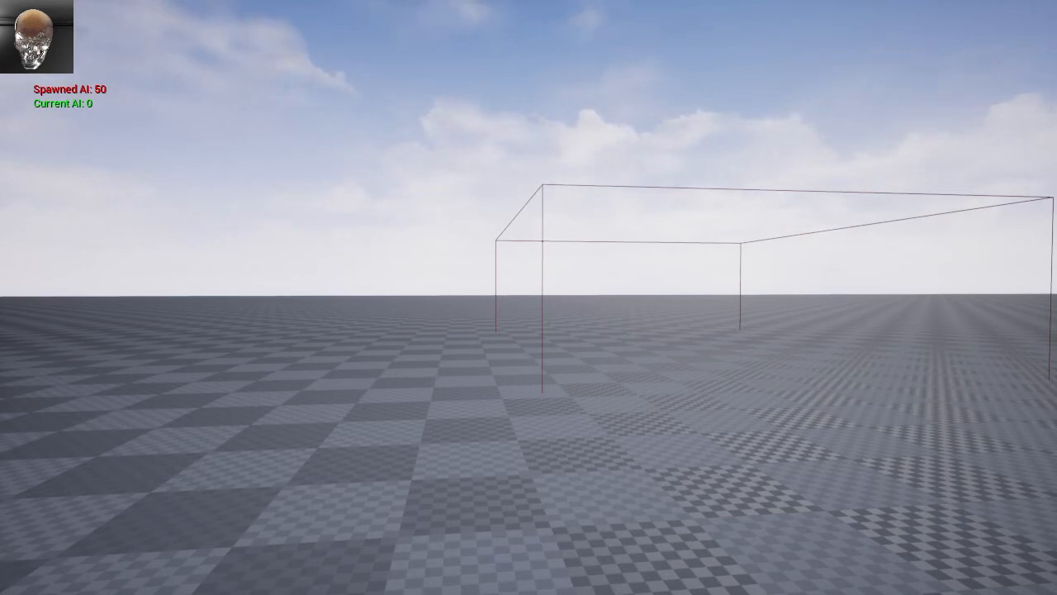
mouse_move(528, 297)
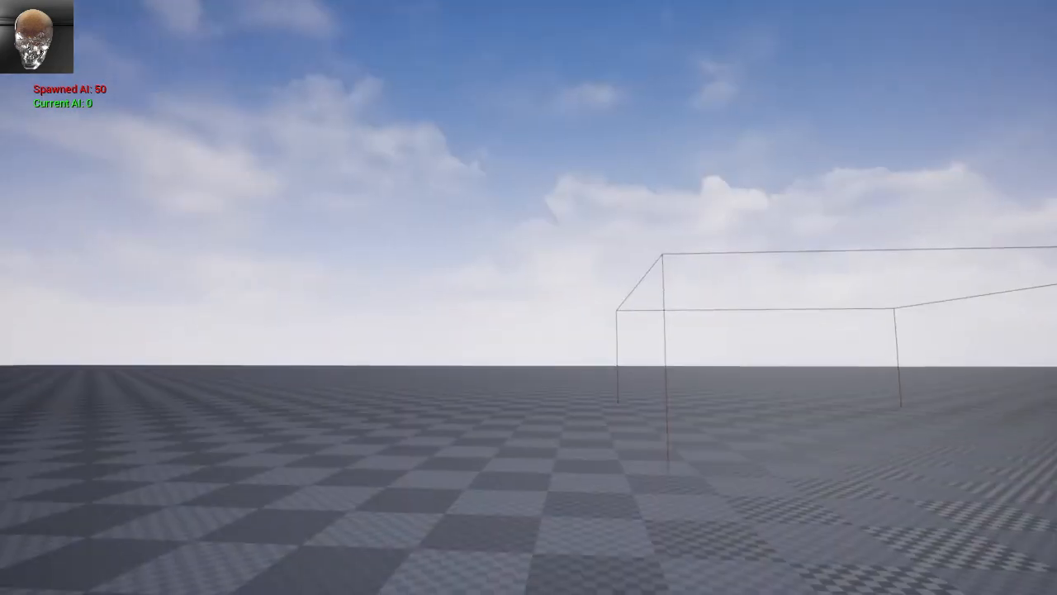
mouse_move(529, 298)
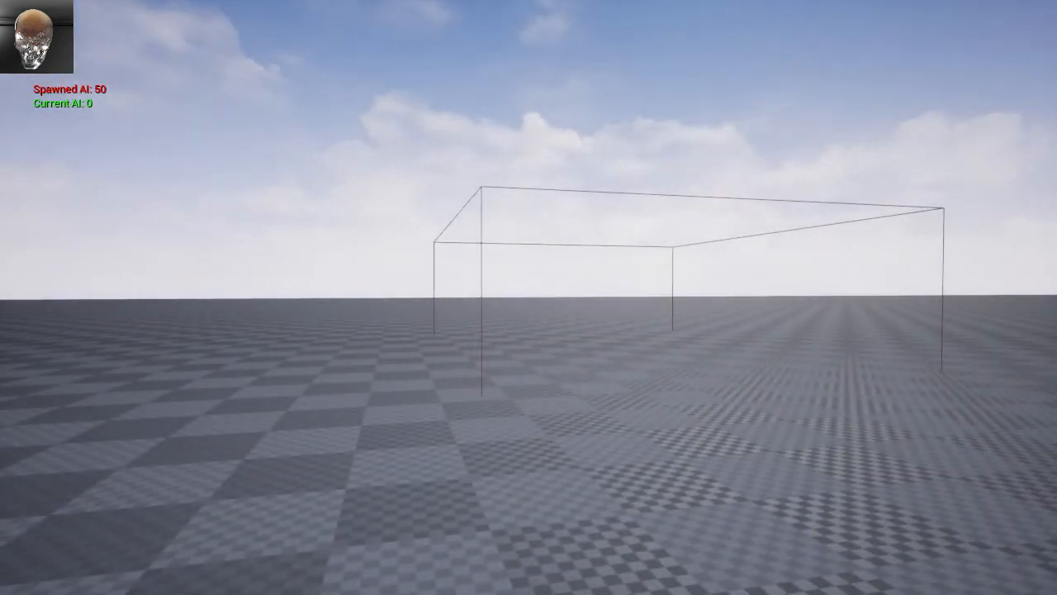